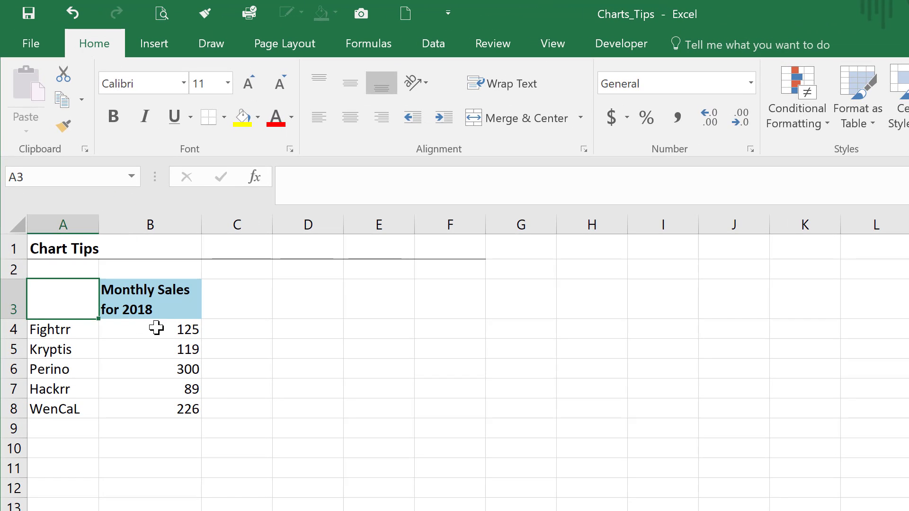
- Select the product sales range A3:B8 and insert the default column chart with Alt+F1
{"action": "left_click_drag", "start_coordinate": [63, 299], "coordinate": [161, 408]}
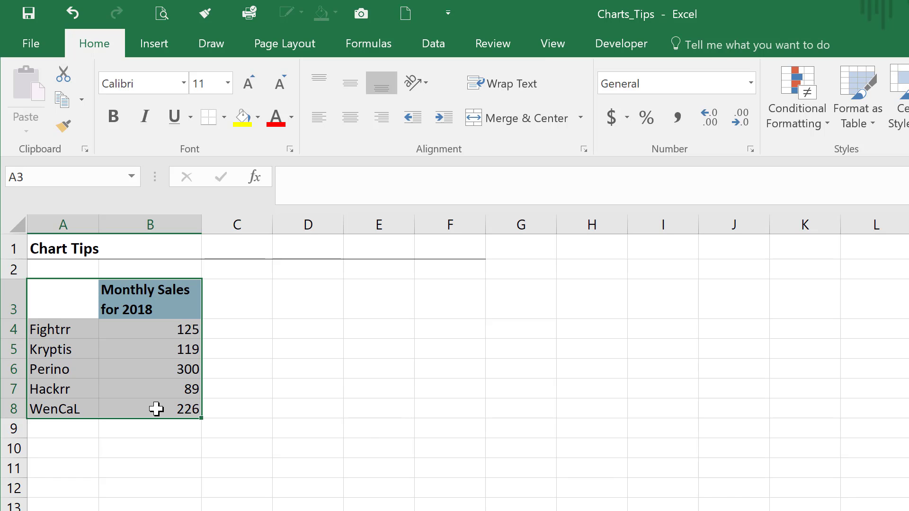
{"action": "key", "text": "Alt+F1"}
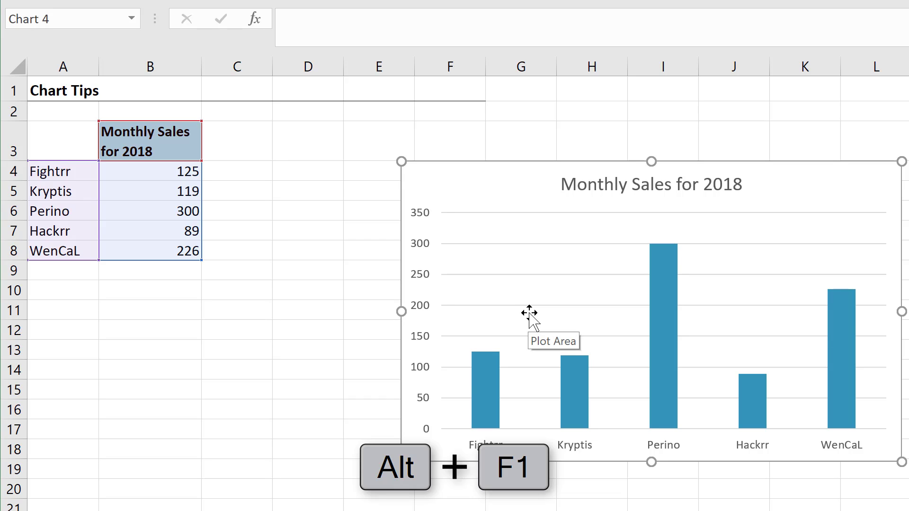
{"action": "key", "text": "Alt+F1"}
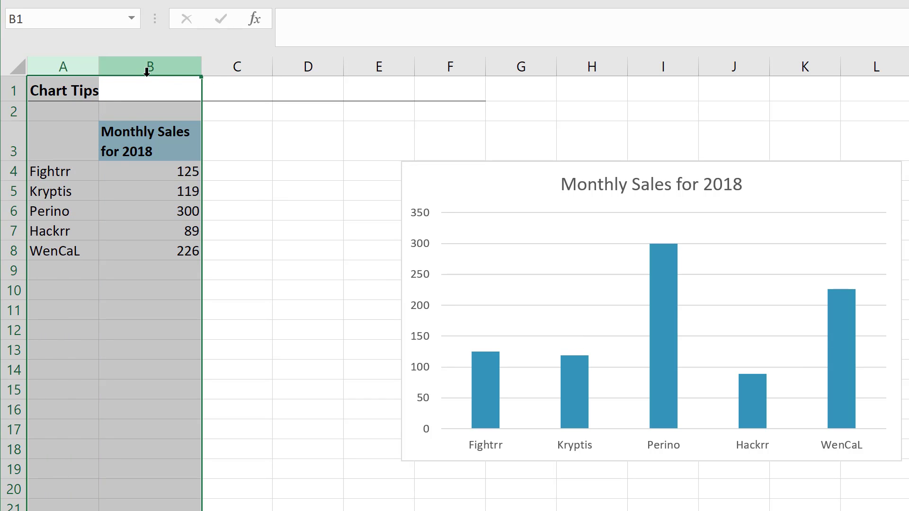
- Hide columns A and B, then select the now-blank chart
{"action": "right_click", "coordinate": [150, 66]}
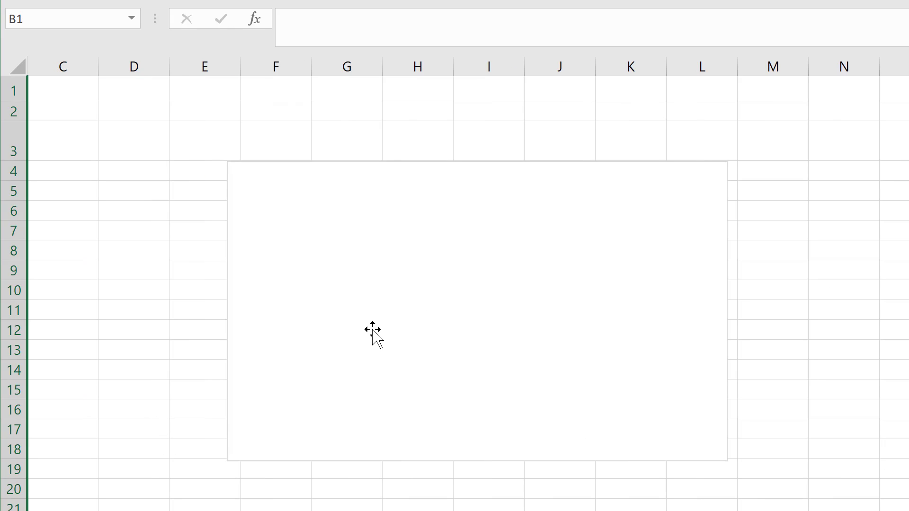
{"action": "mouse_move", "coordinate": [374, 336]}
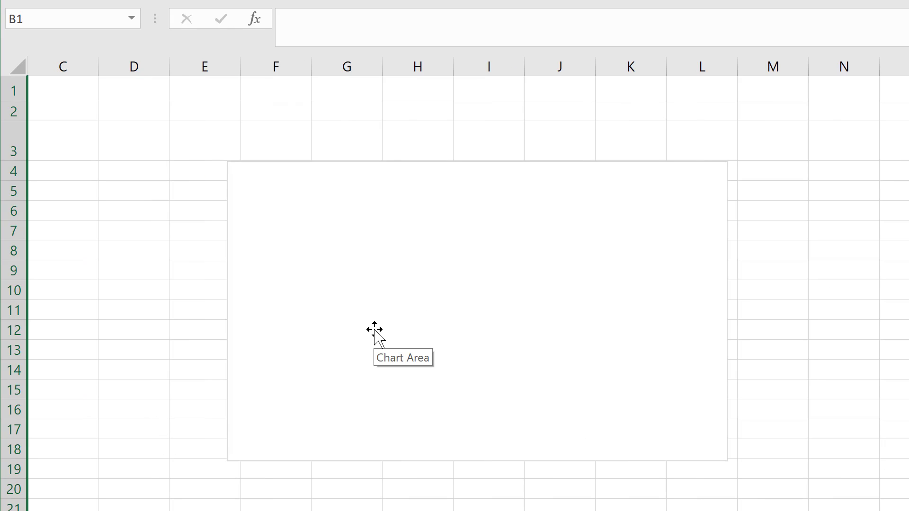
{"action": "left_click", "coordinate": [373, 332]}
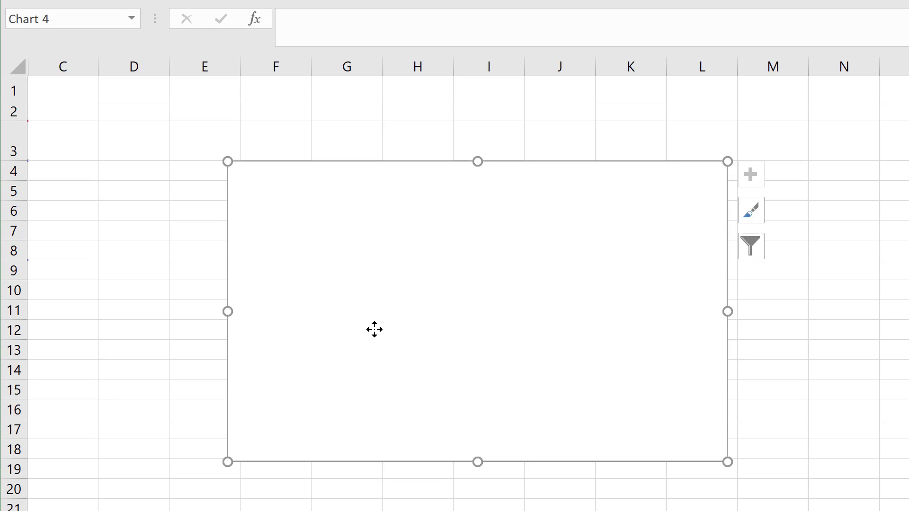
{"action": "mouse_move", "coordinate": [373, 339]}
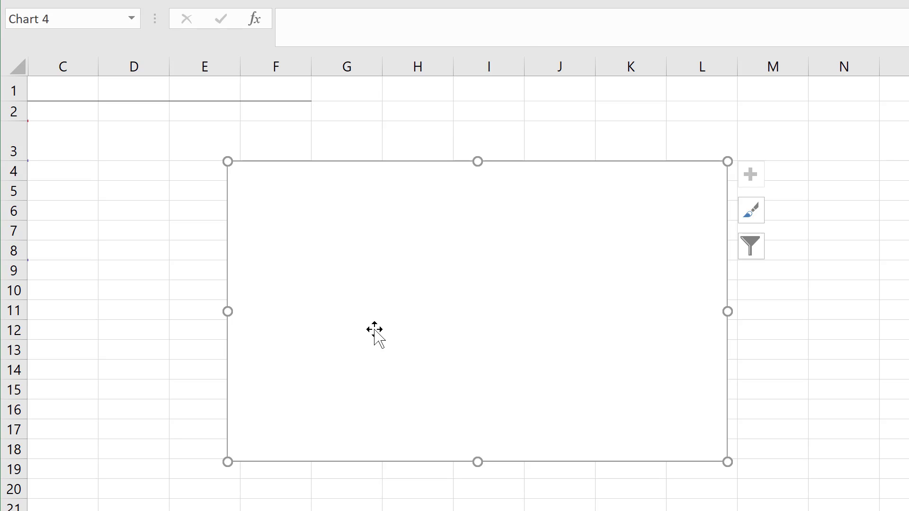
- Enable 'Show data in hidden rows and columns' in the chart's Hidden and Empty Cells settings
{"action": "right_click", "coordinate": [374, 330]}
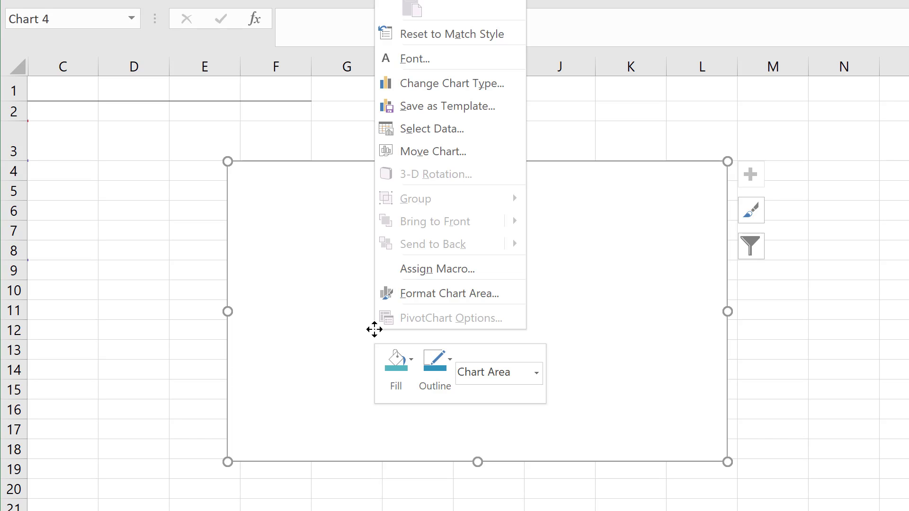
{"action": "mouse_move", "coordinate": [436, 155]}
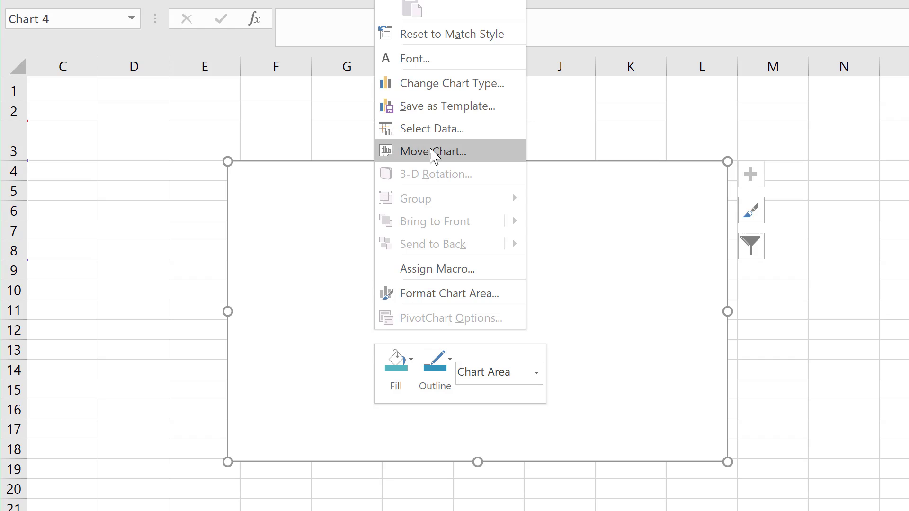
{"action": "left_click", "coordinate": [432, 129]}
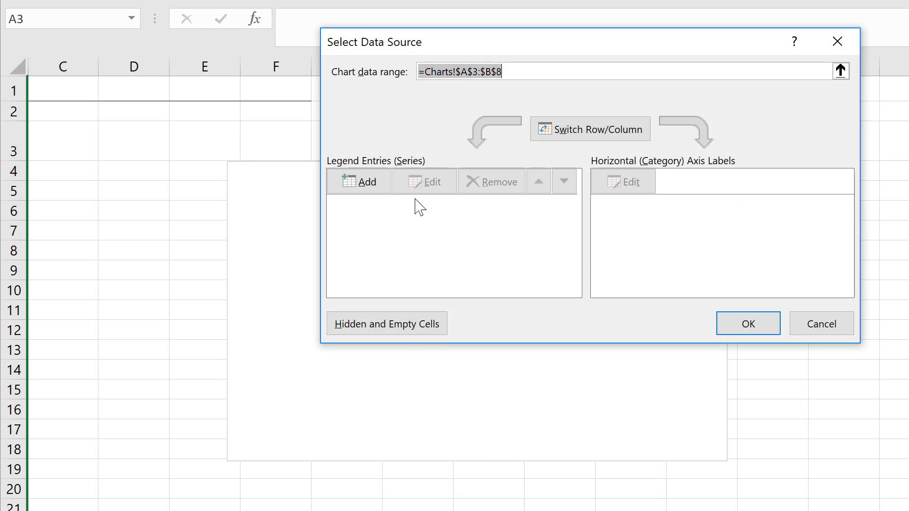
{"action": "left_click", "coordinate": [387, 324]}
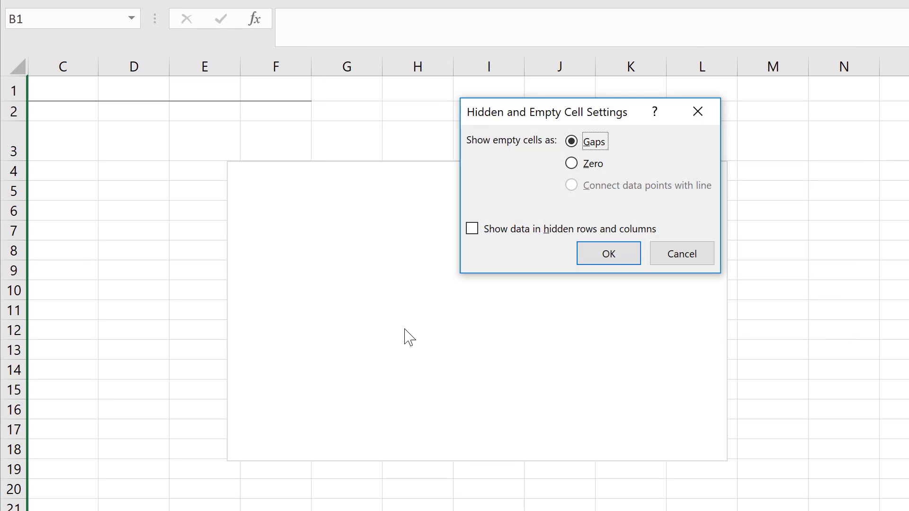
{"action": "left_click", "coordinate": [472, 229]}
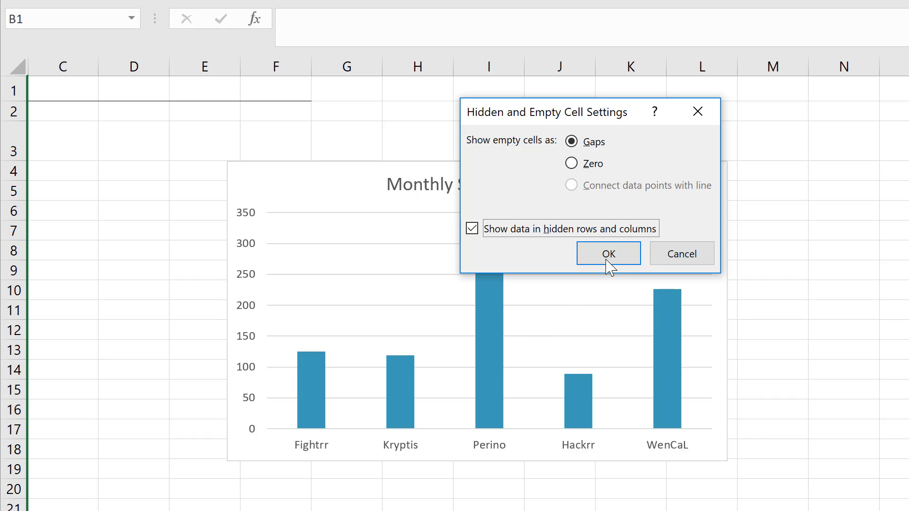
{"action": "left_click", "coordinate": [608, 253]}
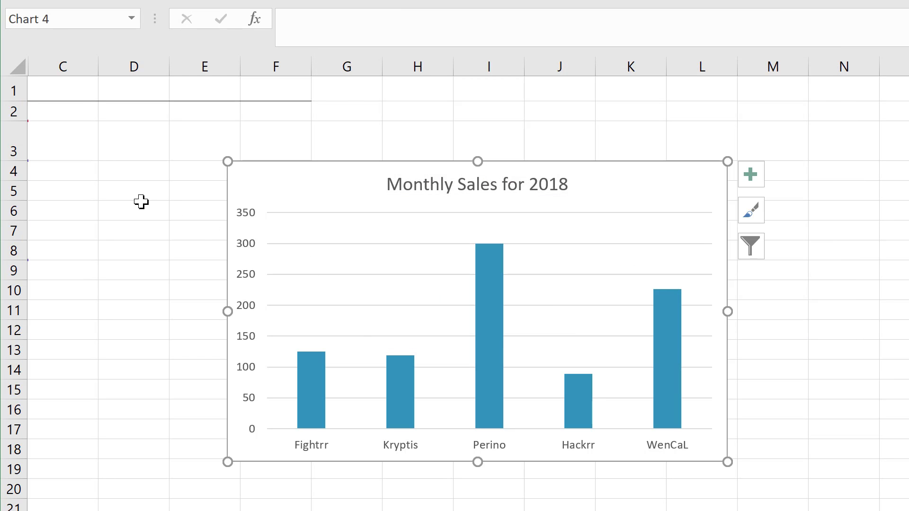
- Unhide columns A and B and group them with Data > Group
{"action": "left_click", "coordinate": [134, 191]}
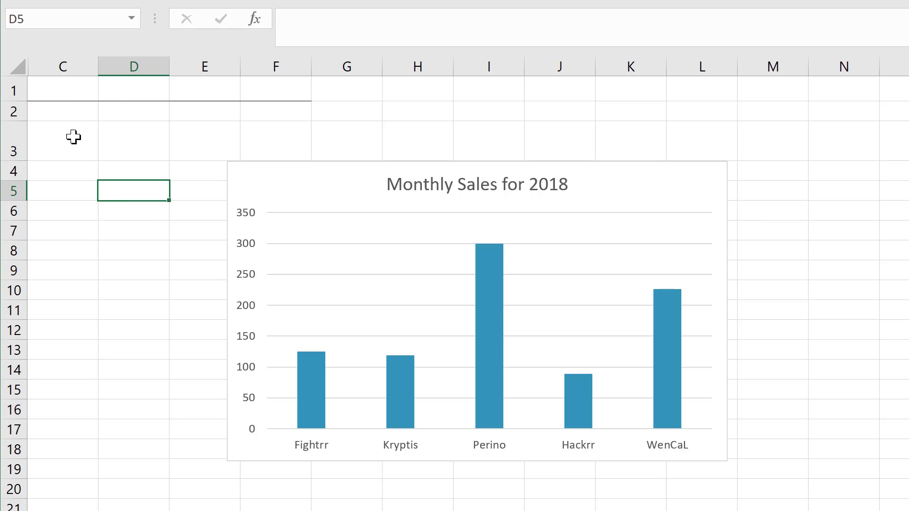
{"action": "left_click", "coordinate": [63, 66]}
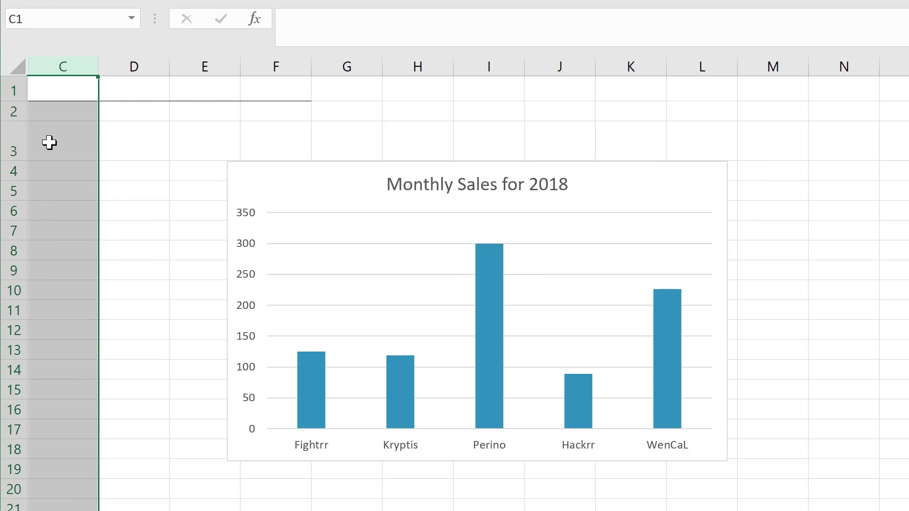
{"action": "mouse_move", "coordinate": [98, 396]}
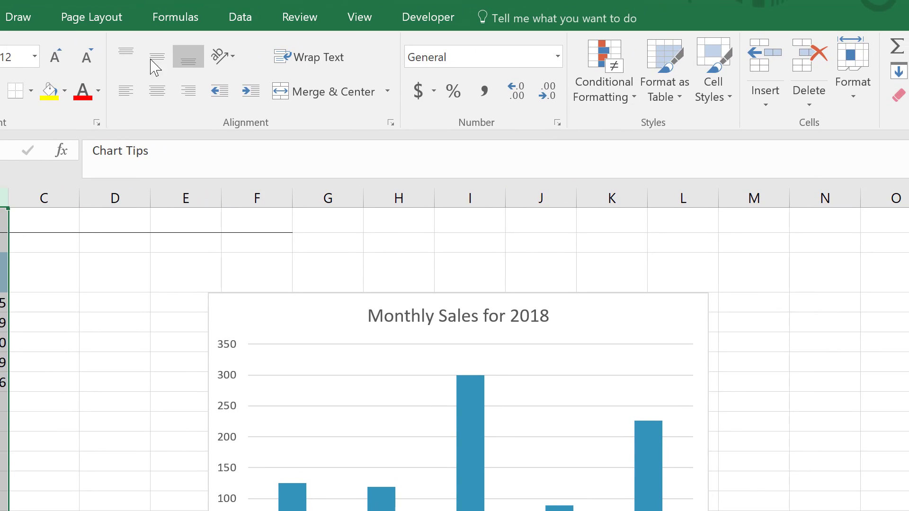
{"action": "left_click", "coordinate": [239, 16]}
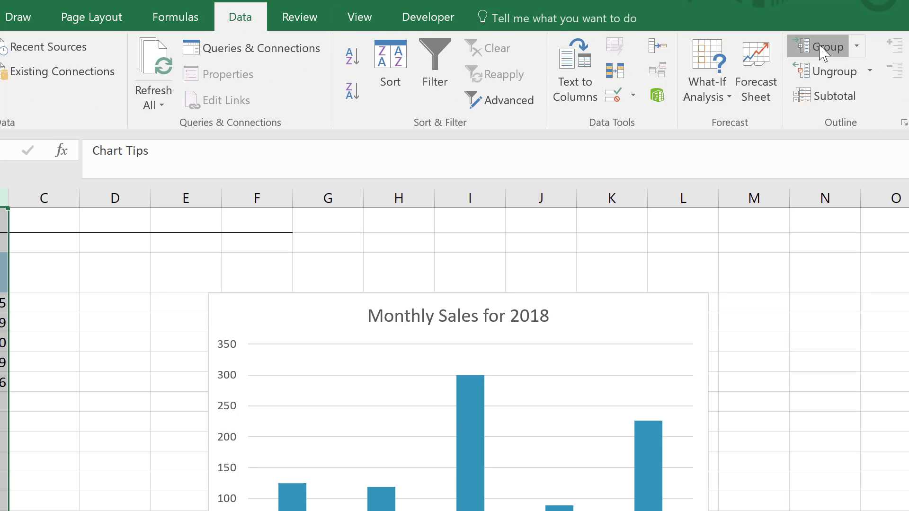
{"action": "left_click", "coordinate": [823, 46]}
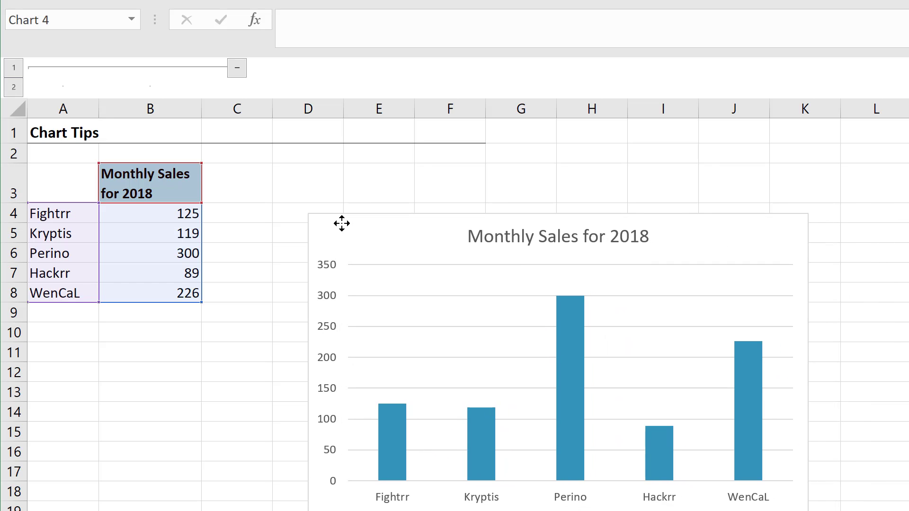
- Drag the Monthly Sales for 2018 chart around until it sits right of the table
{"action": "left_click_drag", "start_coordinate": [341, 224], "coordinate": [315, 217]}
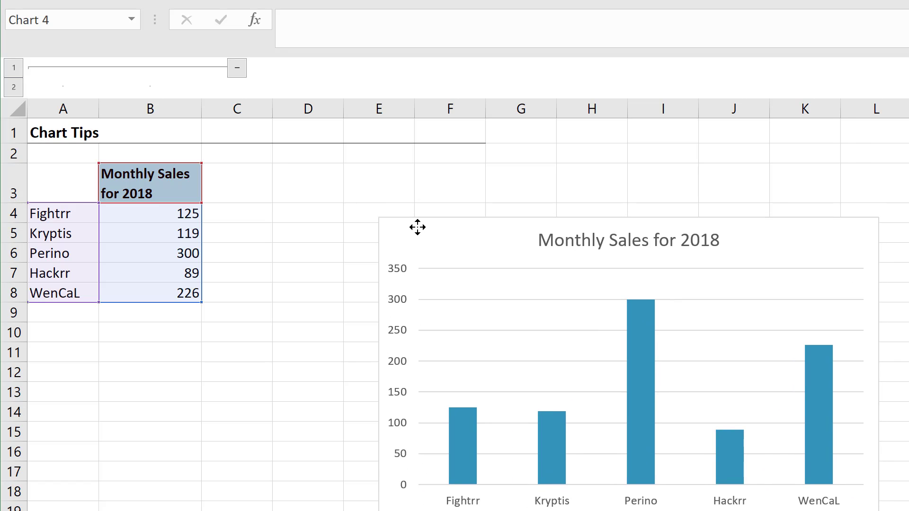
{"action": "left_click_drag", "start_coordinate": [418, 227], "coordinate": [269, 211]}
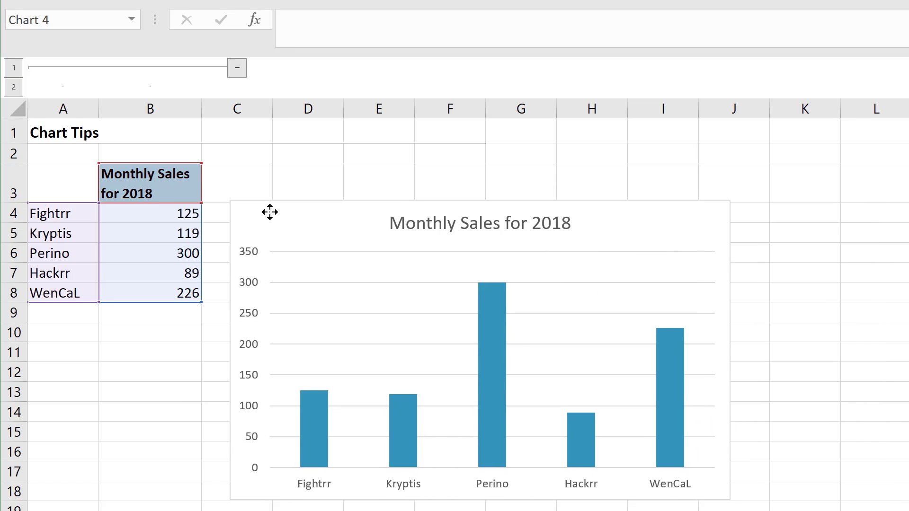
{"action": "left_click_drag", "start_coordinate": [270, 212], "coordinate": [352, 238]}
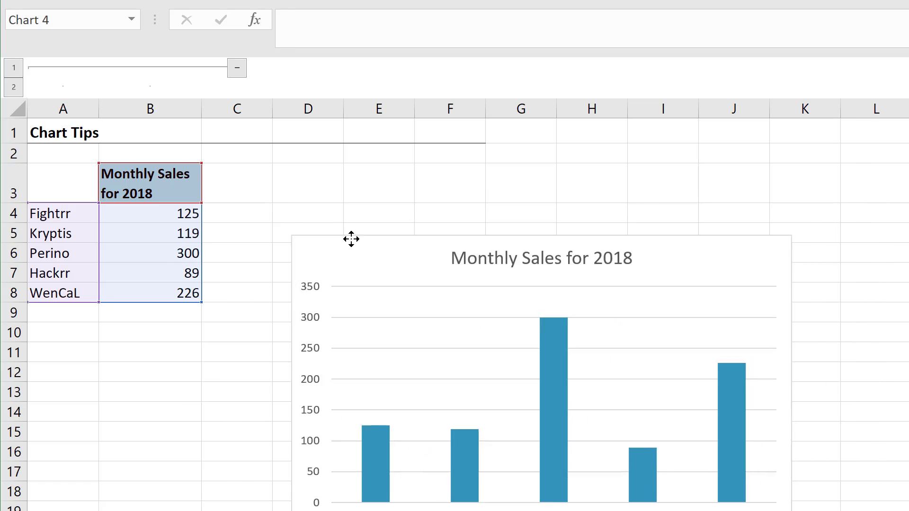
{"action": "left_click_drag", "start_coordinate": [352, 238], "coordinate": [304, 221]}
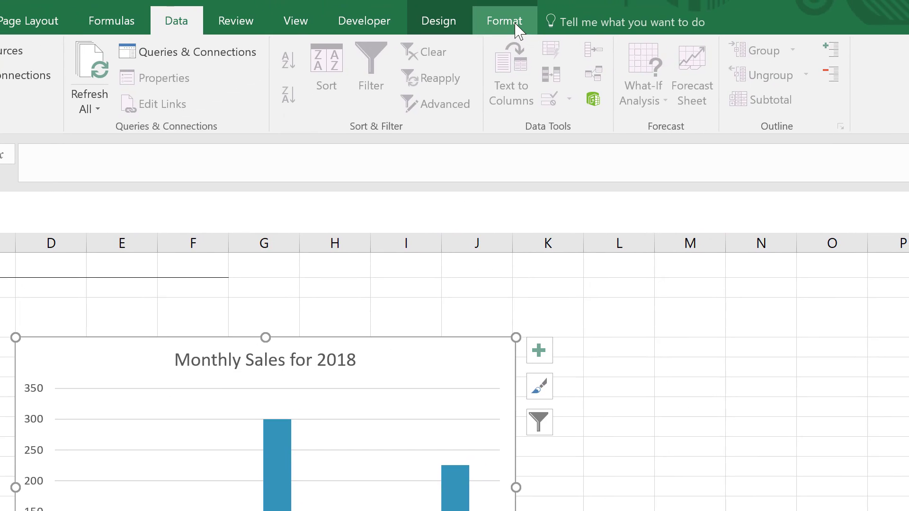
- Use the chart's alignment options to nudge it up level with row 3
{"action": "left_click", "coordinate": [505, 21]}
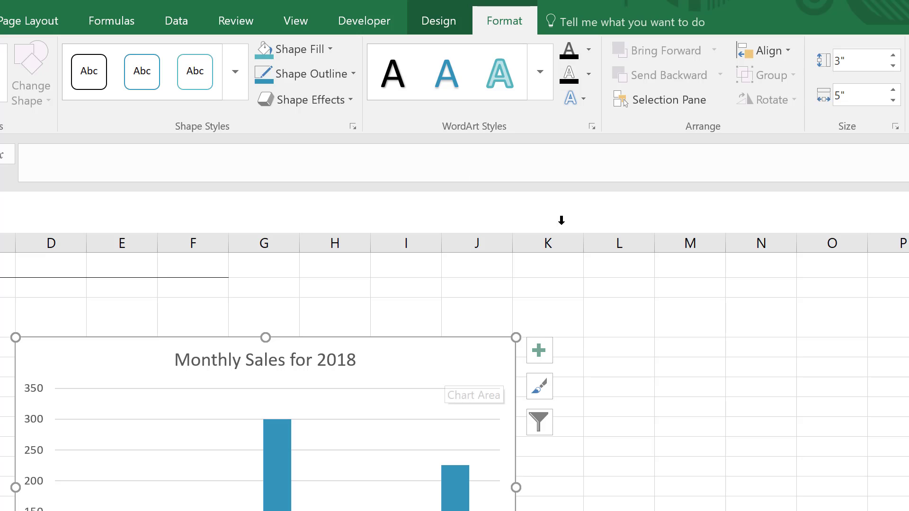
{"action": "left_click", "coordinate": [769, 50]}
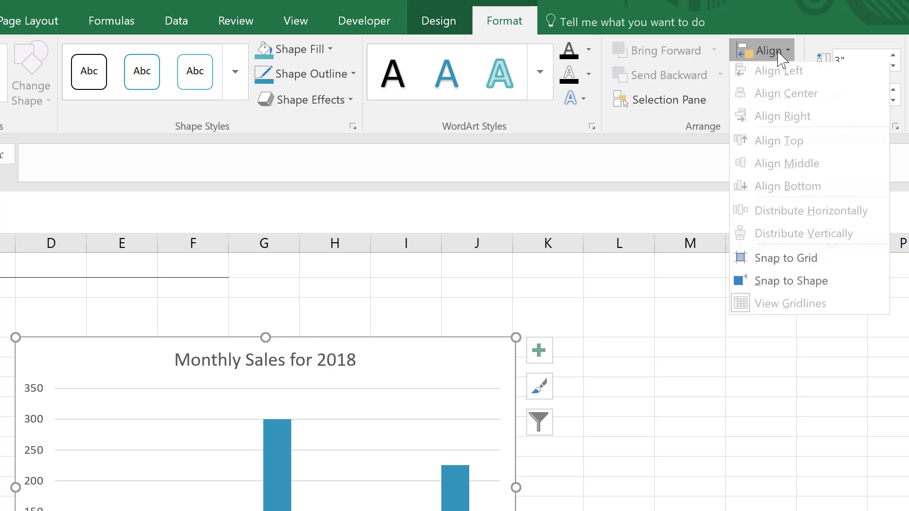
{"action": "mouse_move", "coordinate": [781, 269]}
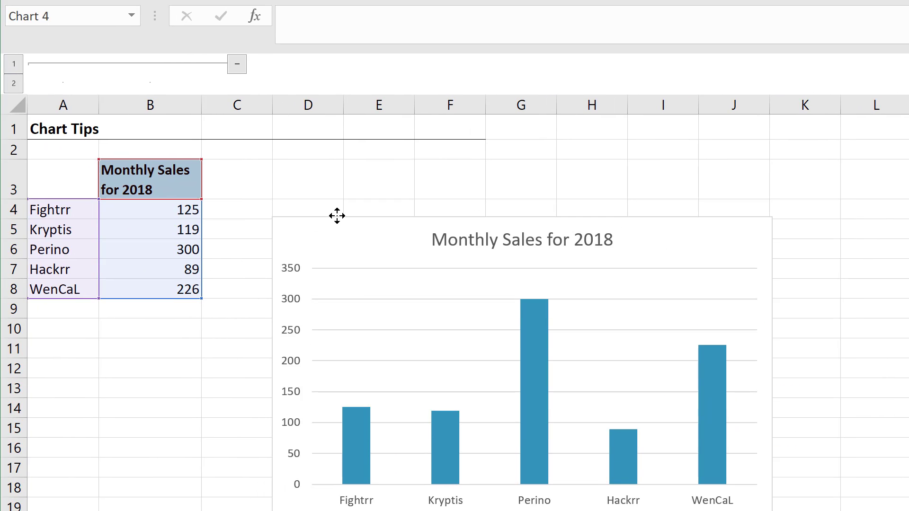
{"action": "key", "text": "alt"}
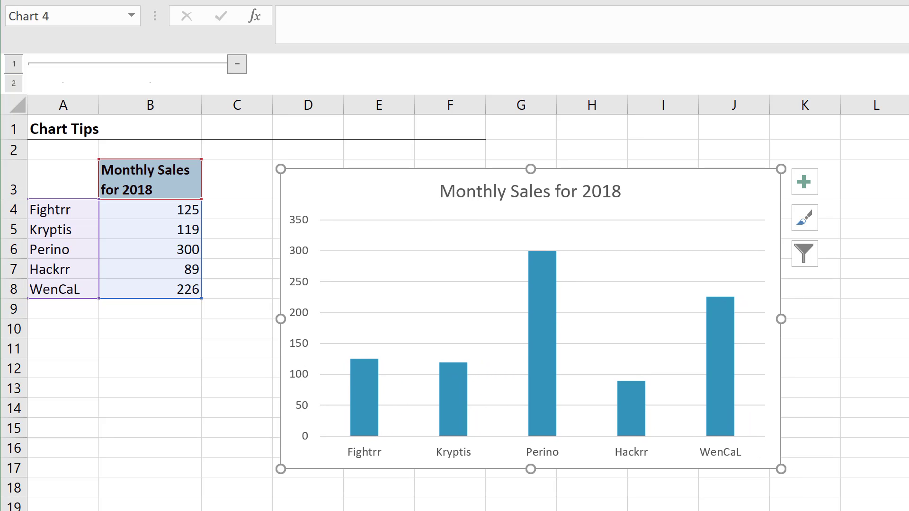
{"action": "mouse_move", "coordinate": [708, 165]}
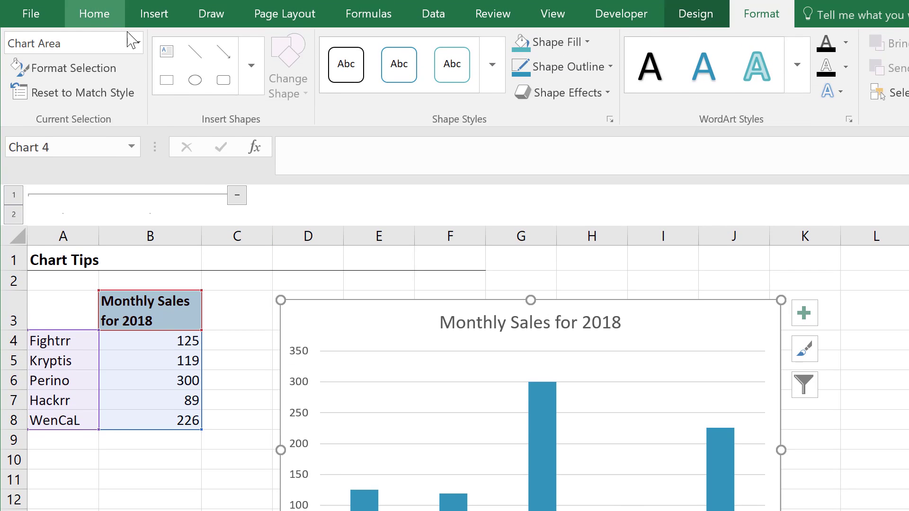
- Draw a rectangle shape over the chart's Monthly Sales for 2018 title
{"action": "left_click", "coordinate": [236, 310]}
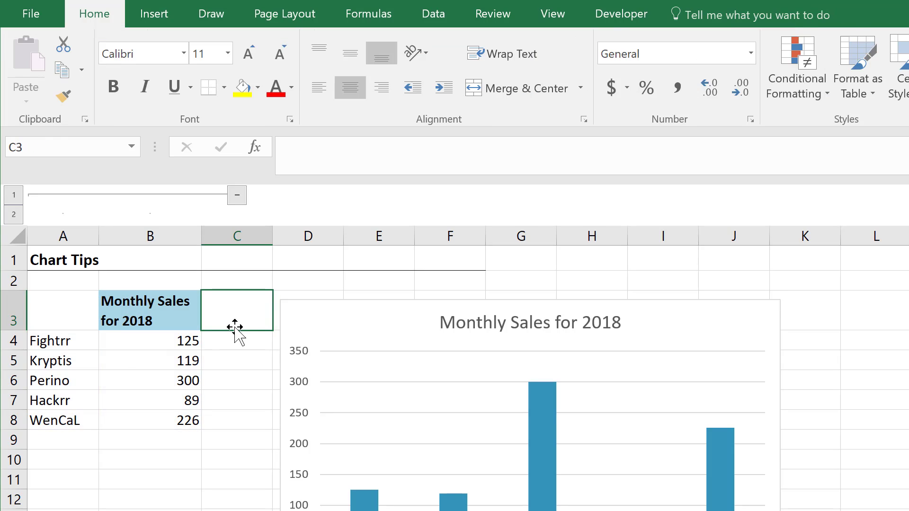
{"action": "left_click", "coordinate": [153, 13]}
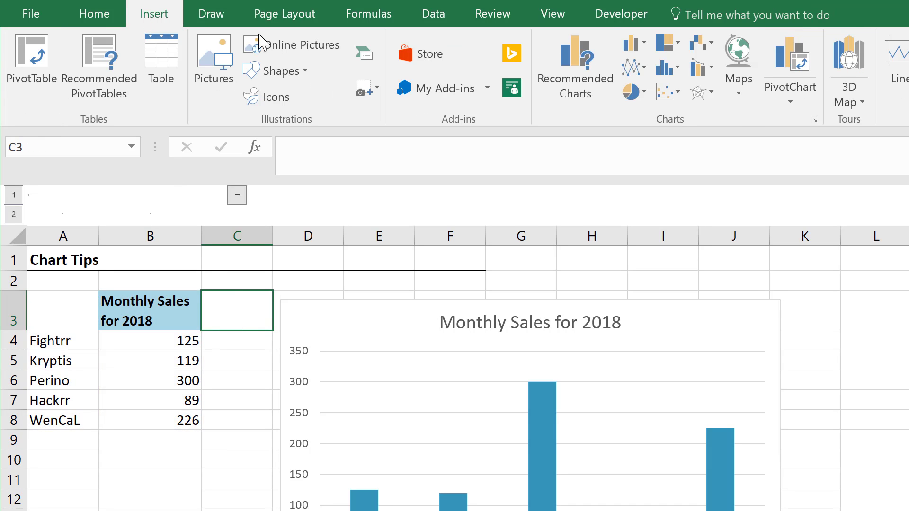
{"action": "left_click", "coordinate": [276, 70]}
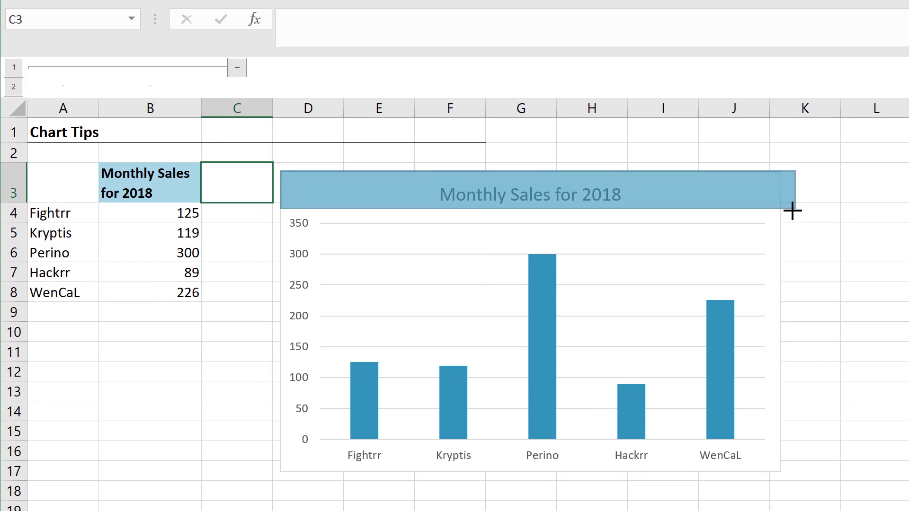
{"action": "left_click", "coordinate": [529, 195]}
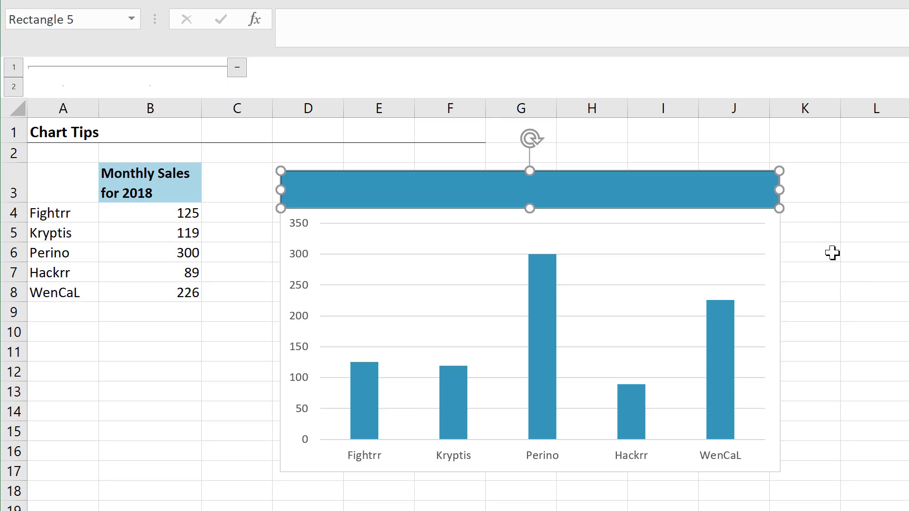
{"action": "left_click", "coordinate": [832, 252]}
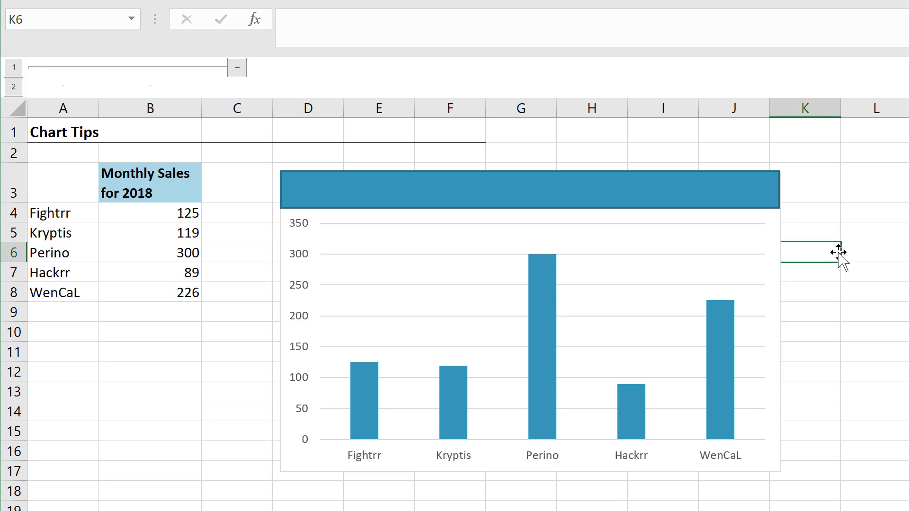
{"action": "mouse_move", "coordinate": [732, 244]}
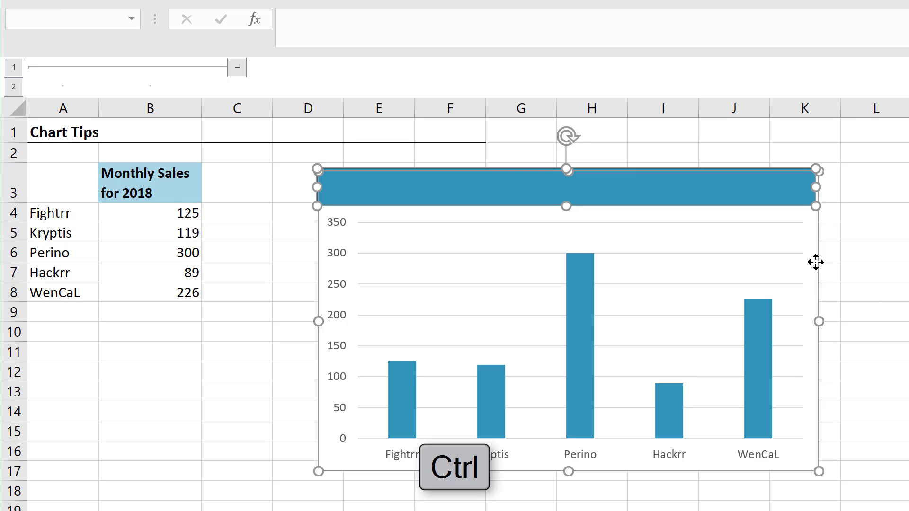
- Group the banner rectangle with the chart via the right-click Group command
{"action": "right_click", "coordinate": [565, 188]}
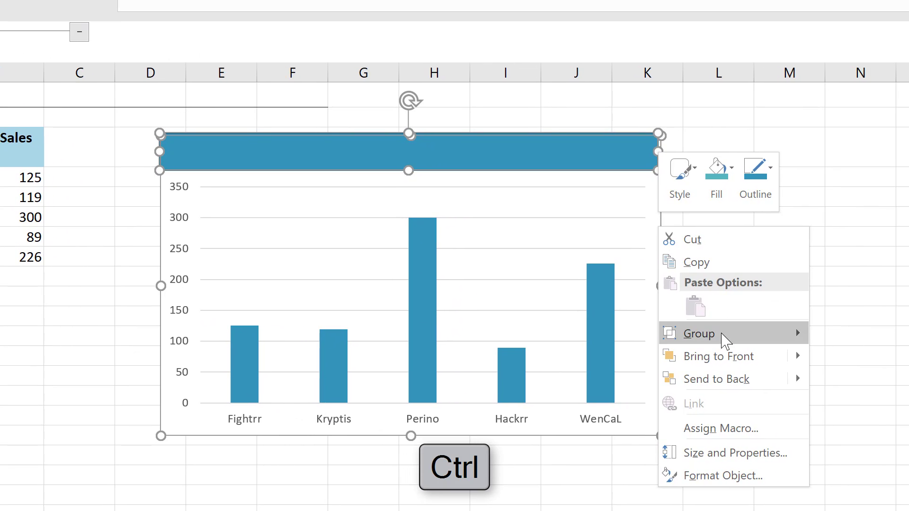
{"action": "mouse_move", "coordinate": [717, 333]}
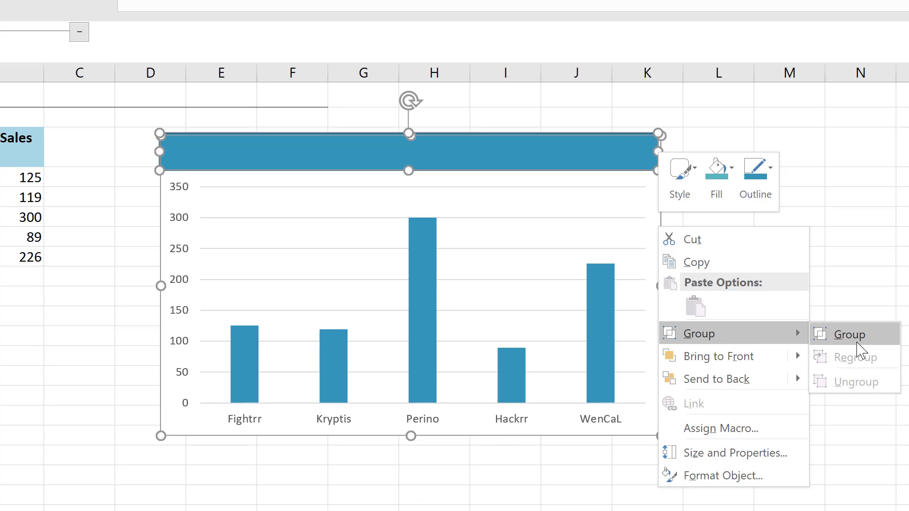
{"action": "left_click", "coordinate": [849, 334]}
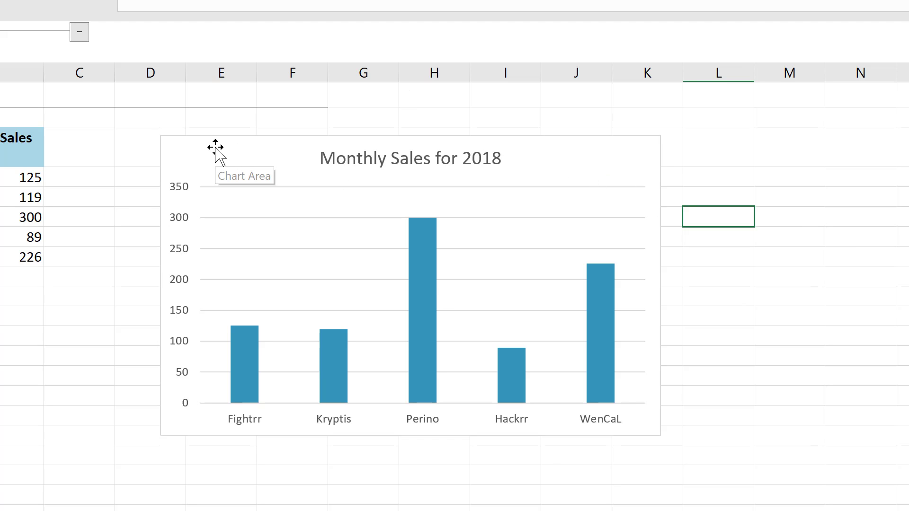
- Select the chart to edit its title
{"action": "left_click", "coordinate": [411, 158]}
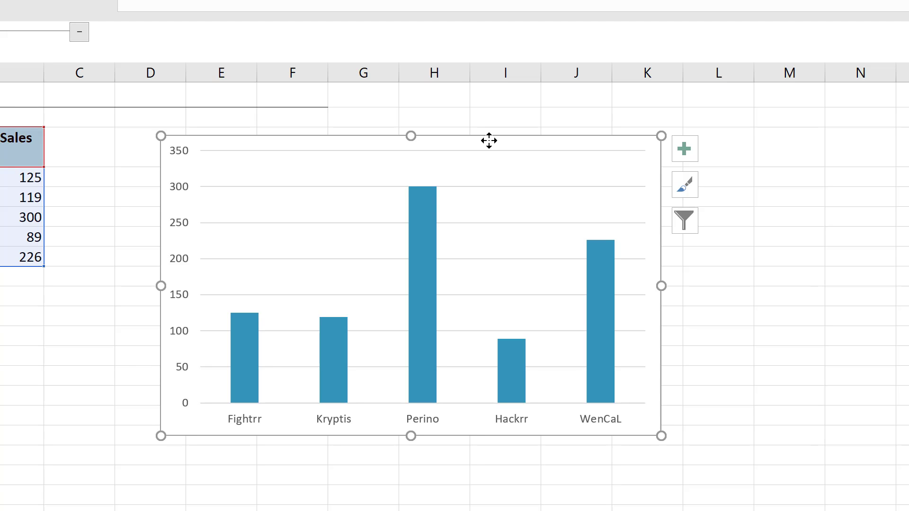
{"action": "mouse_move", "coordinate": [294, 137]}
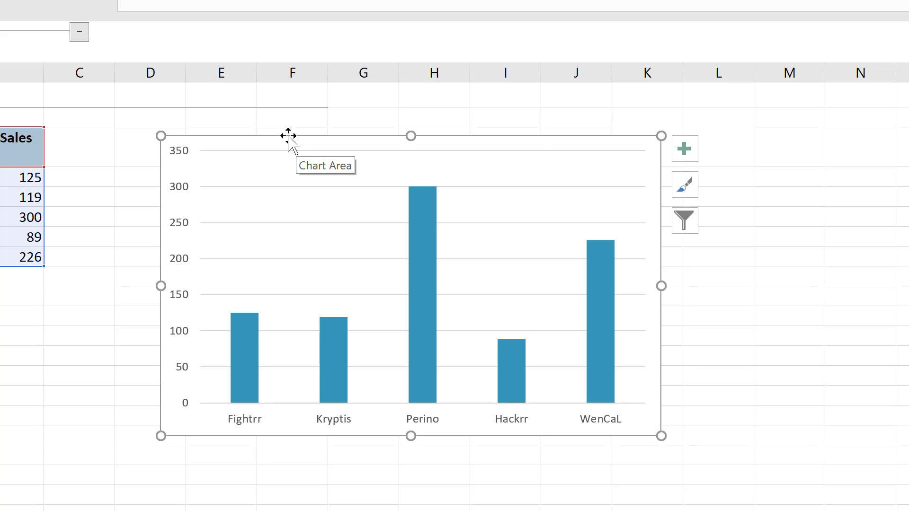
{"action": "mouse_move", "coordinate": [259, 168]}
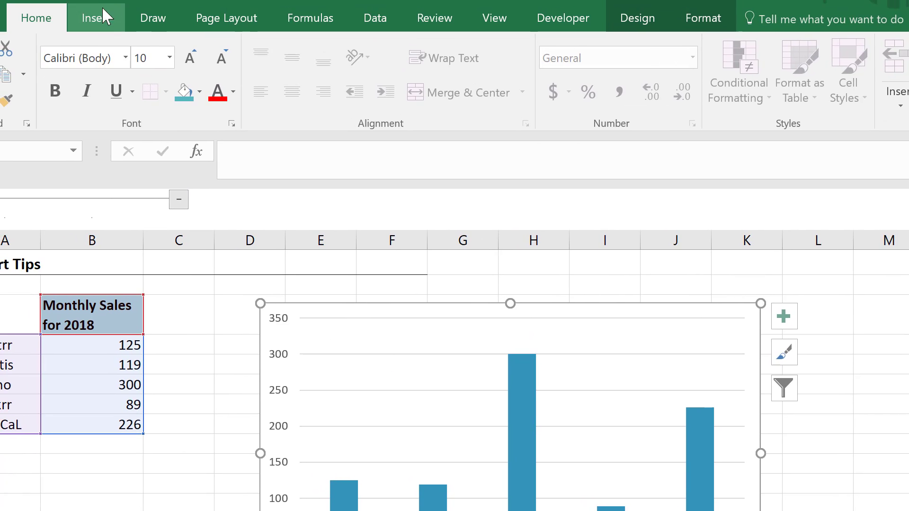
- Insert a banner rectangle into the selected chart and drag the chart to confirm it follows
{"action": "left_click", "coordinate": [94, 18]}
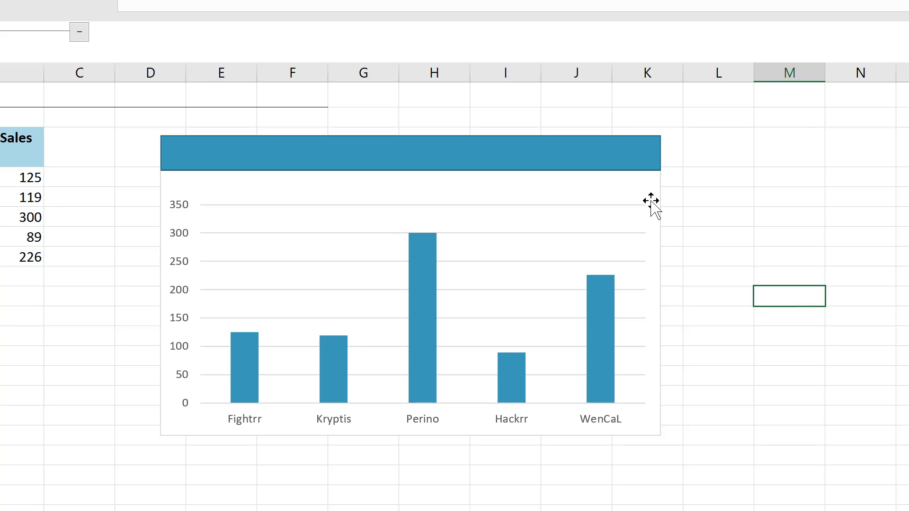
{"action": "left_click_drag", "start_coordinate": [410, 152], "coordinate": [737, 192]}
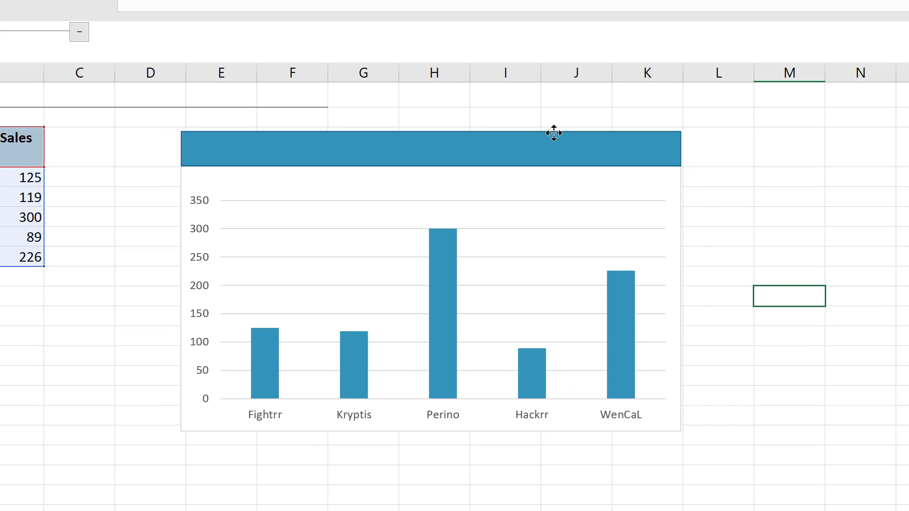
{"action": "left_click_drag", "start_coordinate": [554, 133], "coordinate": [548, 133]}
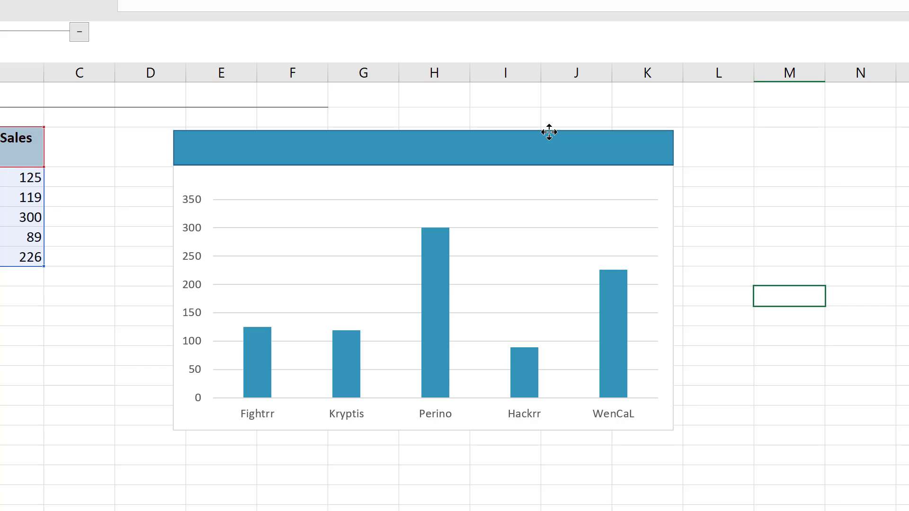
{"action": "left_click", "coordinate": [549, 132]}
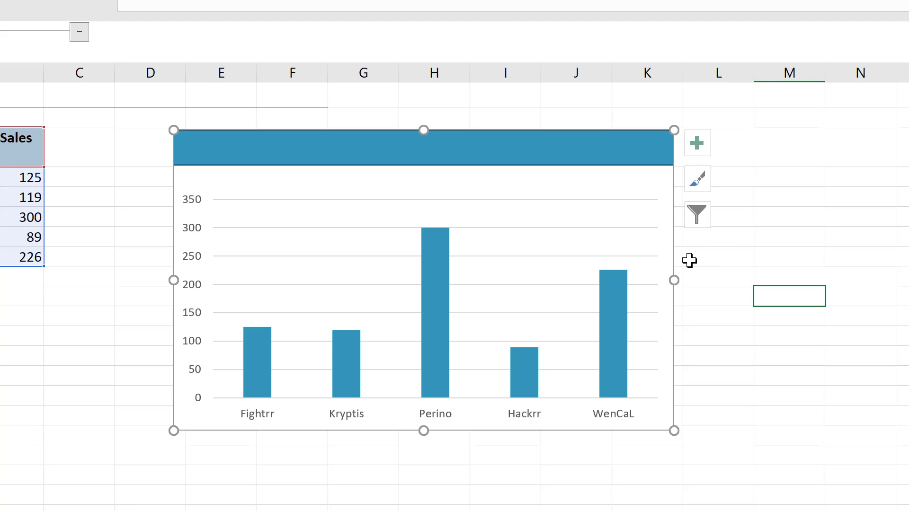
{"action": "mouse_move", "coordinate": [378, 156]}
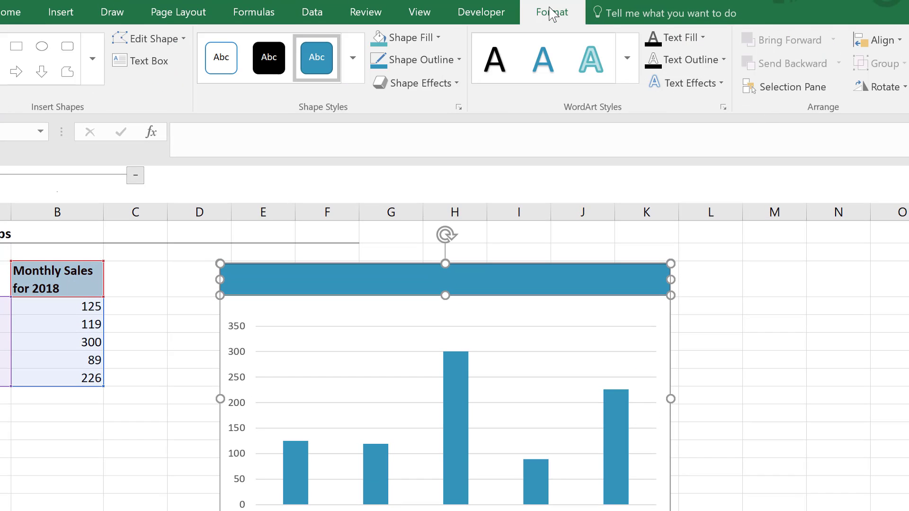
- Fill the banner shape grey, link it to =Charts!$B$3, and make its text white
{"action": "left_click", "coordinate": [420, 60]}
{"action": "type", "text": "='Charts'!$B$3"}
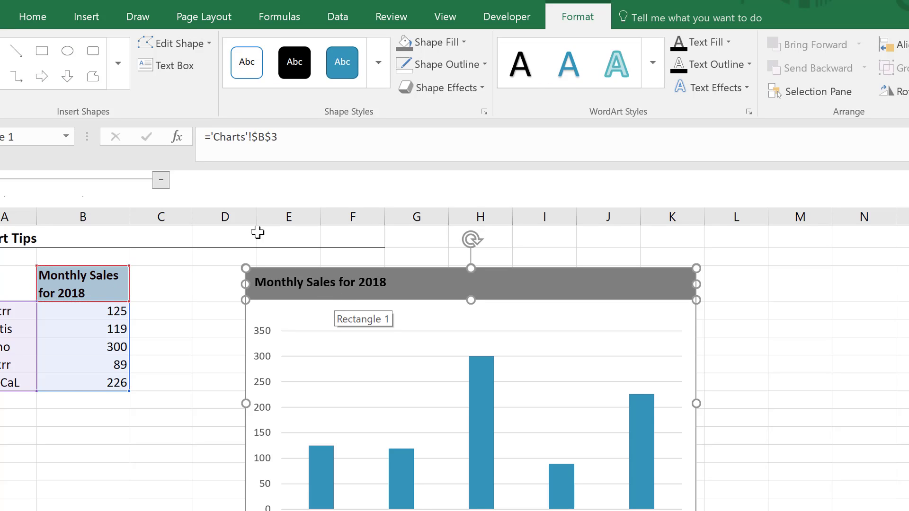
{"action": "left_click", "coordinate": [31, 17]}
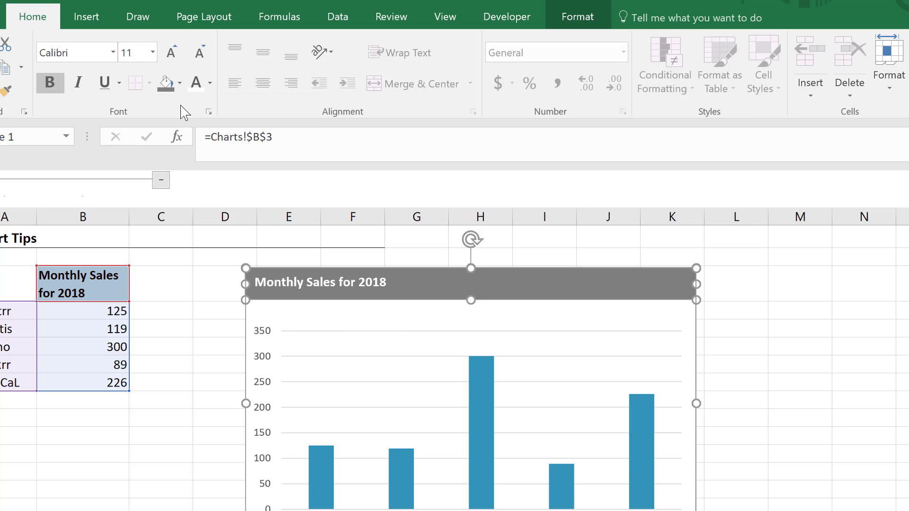
{"action": "left_click", "coordinate": [171, 53]}
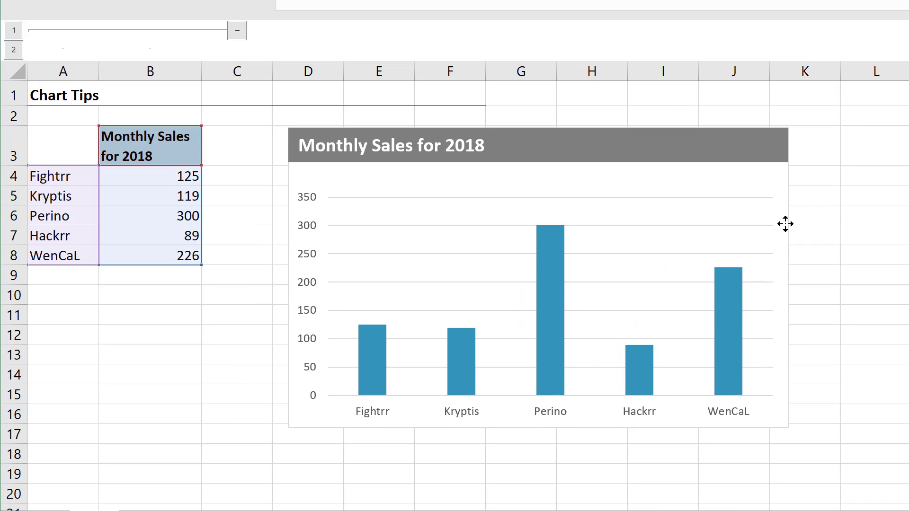
{"action": "left_click", "coordinate": [538, 278]}
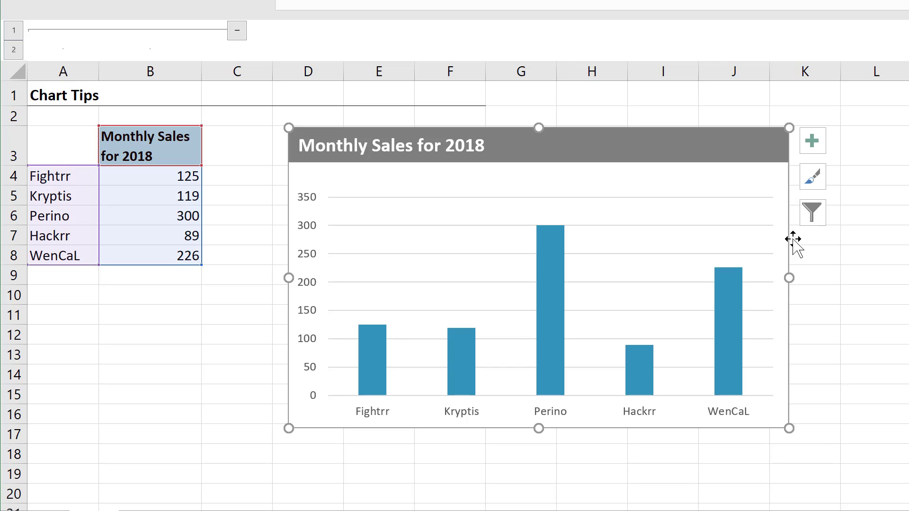